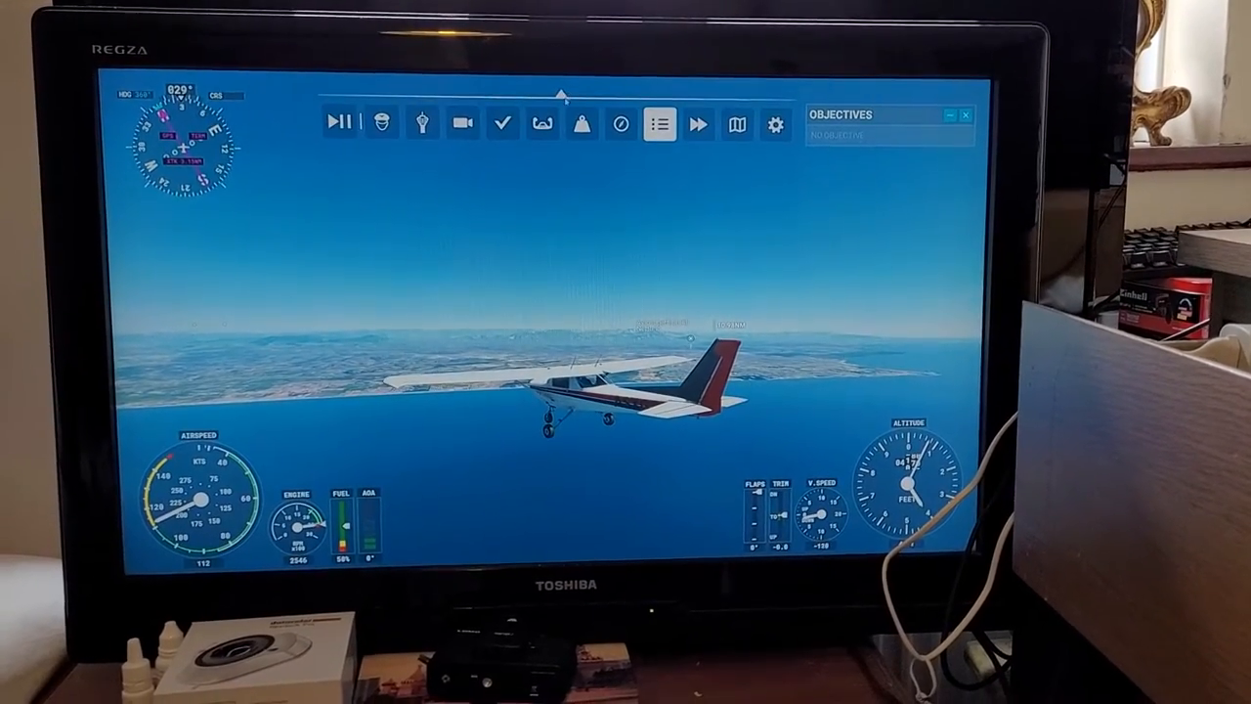
click(618, 119)
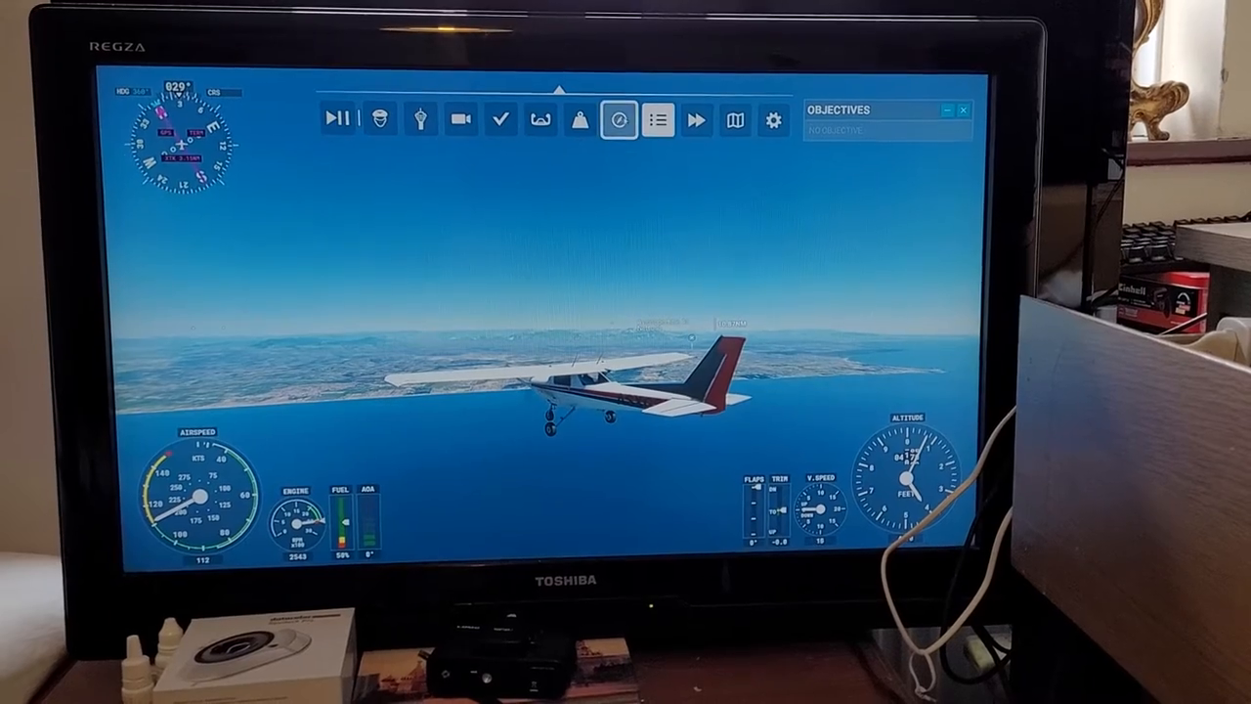